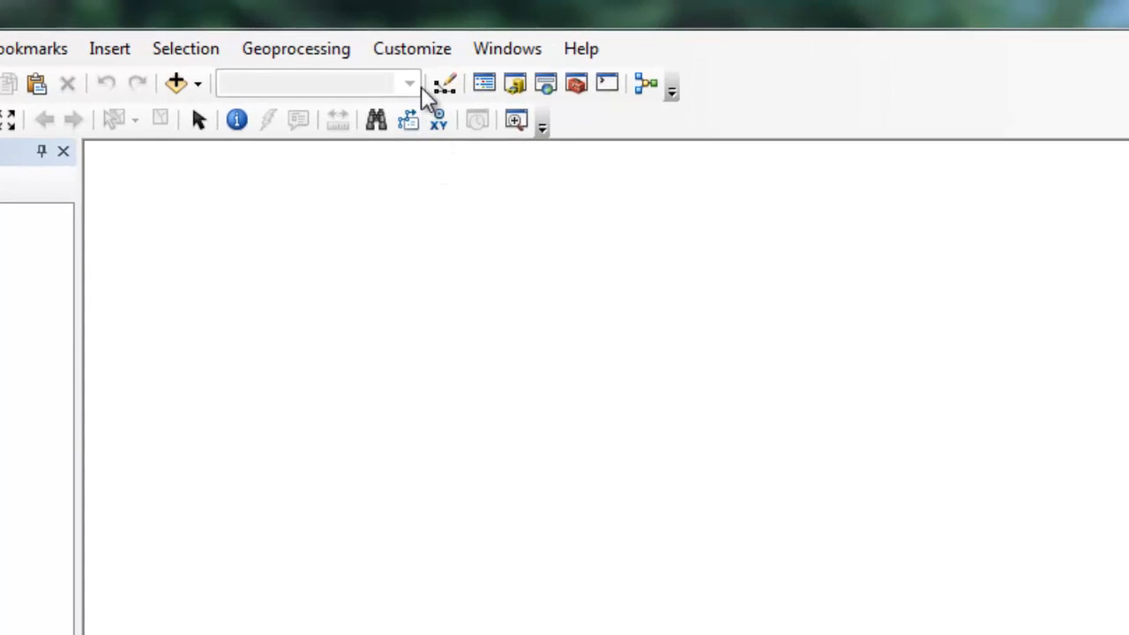
Enable the Data Interoperability extension from Customize > Extensions and close the list
{"action": "left_click", "coordinate": [411, 49]}
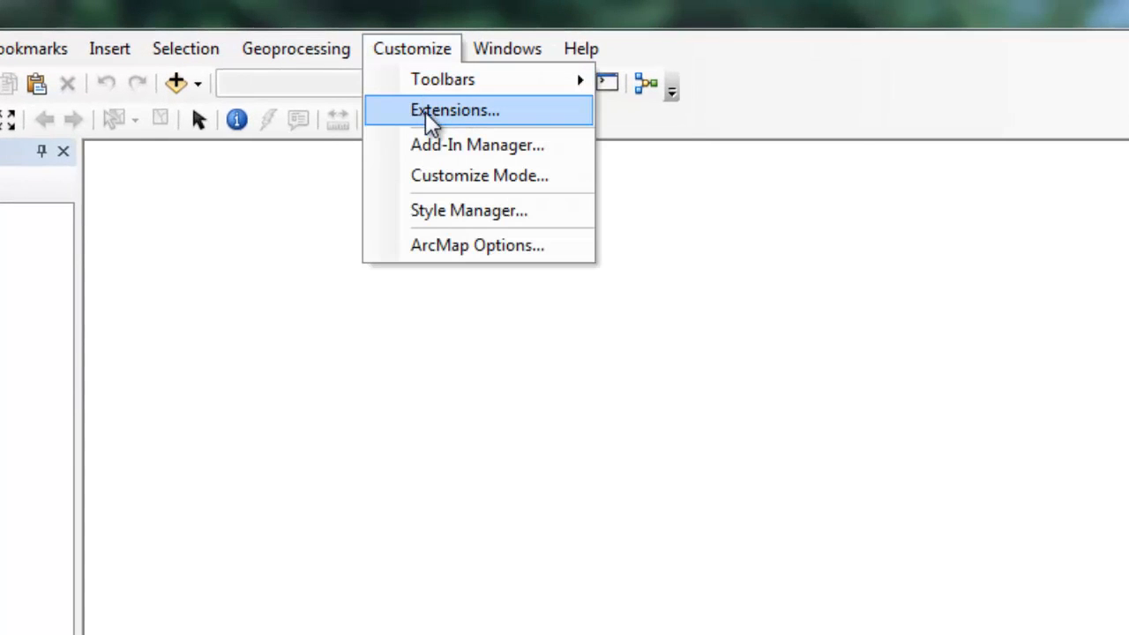
{"action": "left_click", "coordinate": [455, 110]}
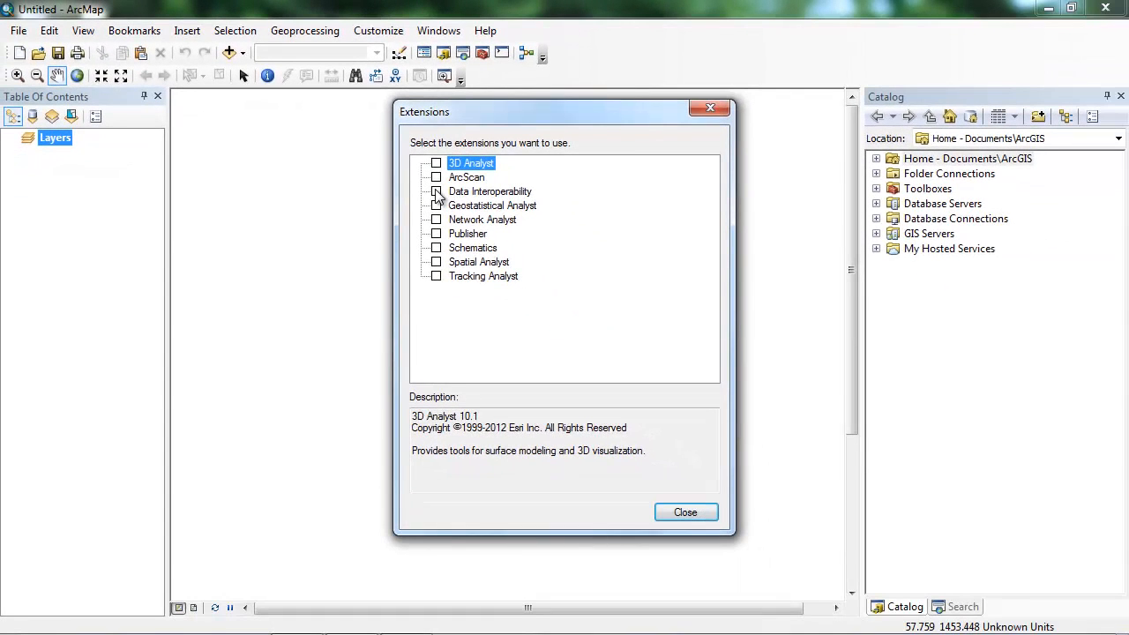
{"action": "left_click", "coordinate": [434, 190]}
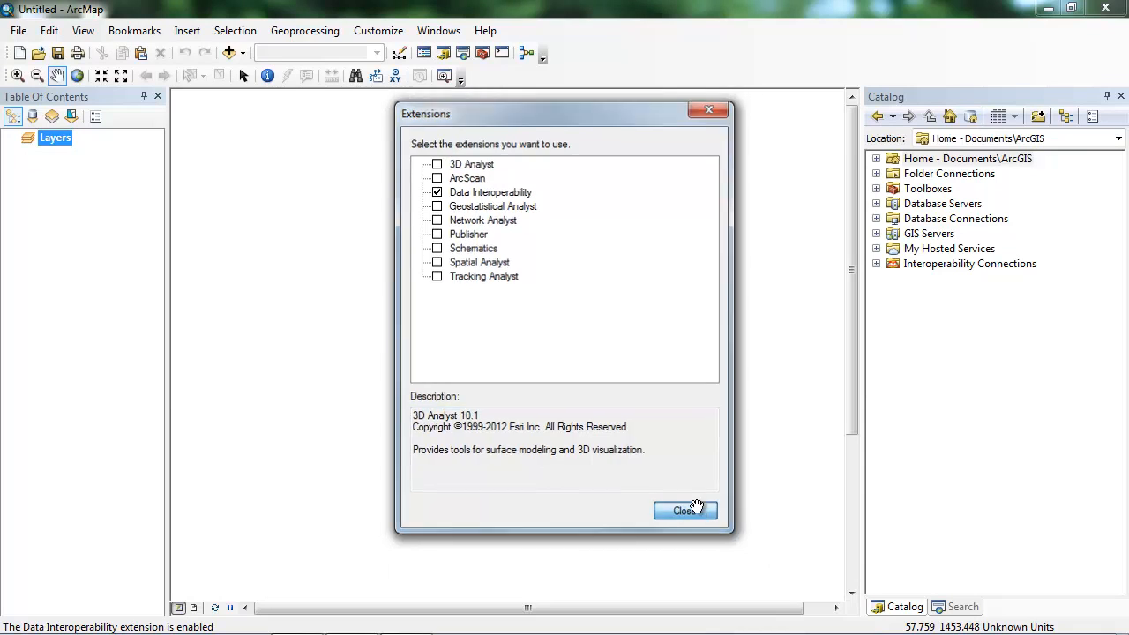
{"action": "left_click", "coordinate": [685, 510]}
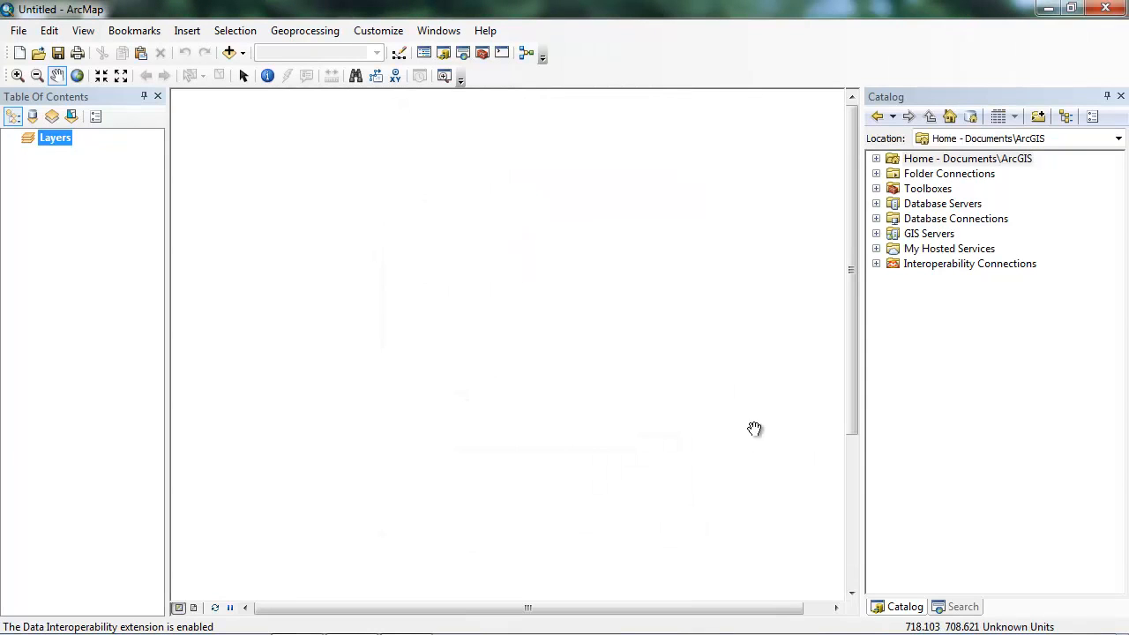
Expand Interoperability Connections in the Catalog and launch the FME Integration Console
{"action": "left_click", "coordinate": [875, 265]}
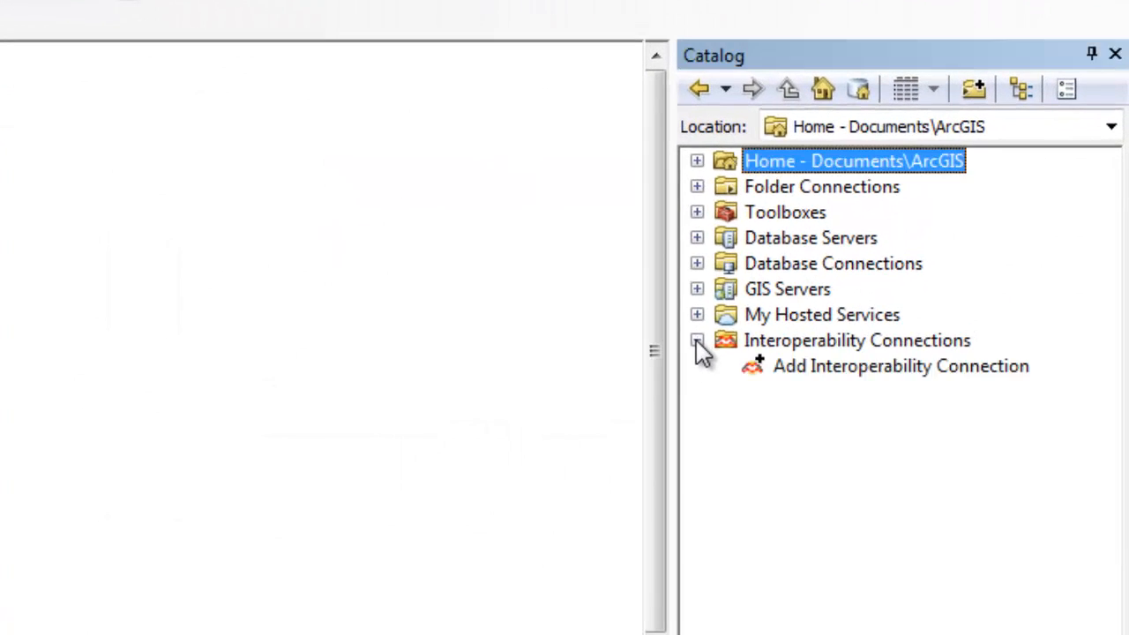
{"action": "left_click", "coordinate": [900, 366]}
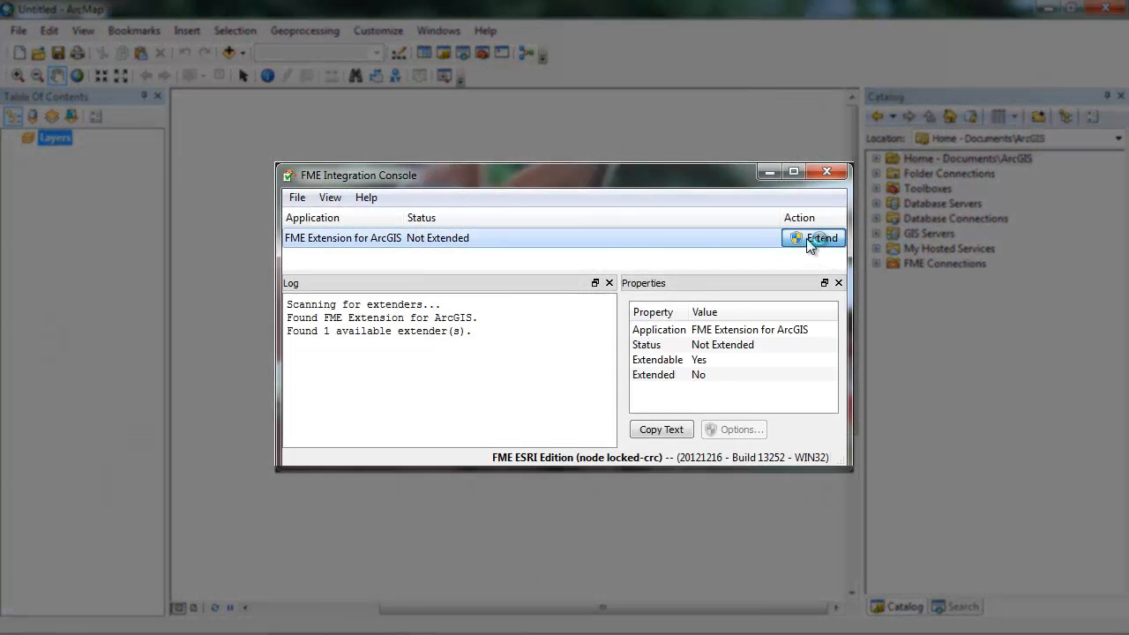
Extend the FME Extension for ArcGIS until 'Extend successful', then close the console
{"action": "left_click", "coordinate": [812, 238]}
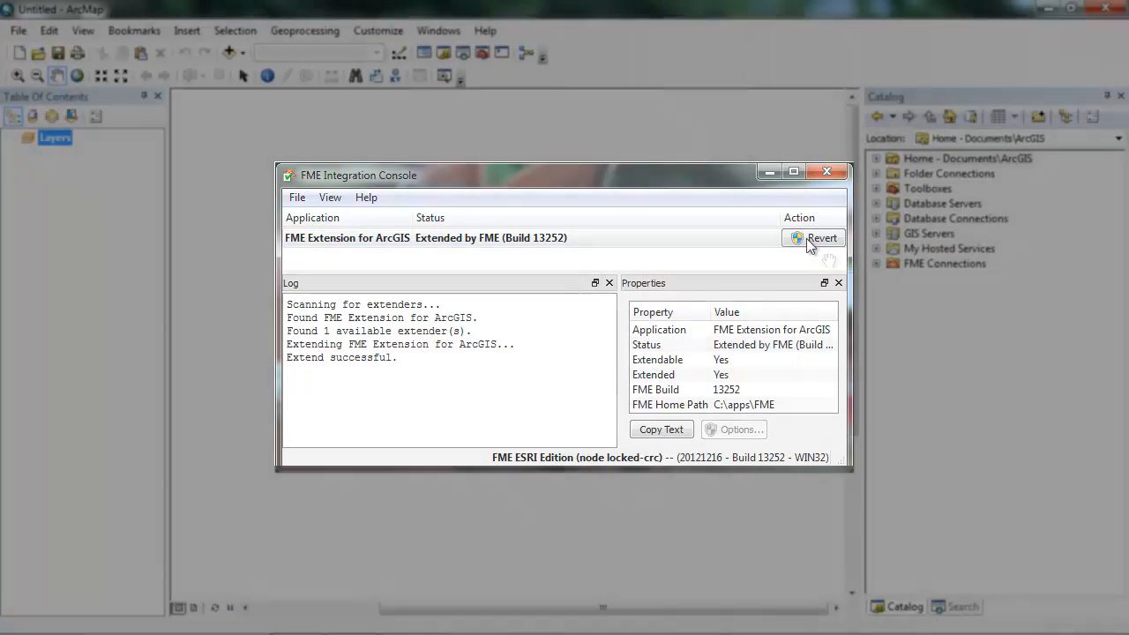
{"action": "left_click", "coordinate": [825, 171]}
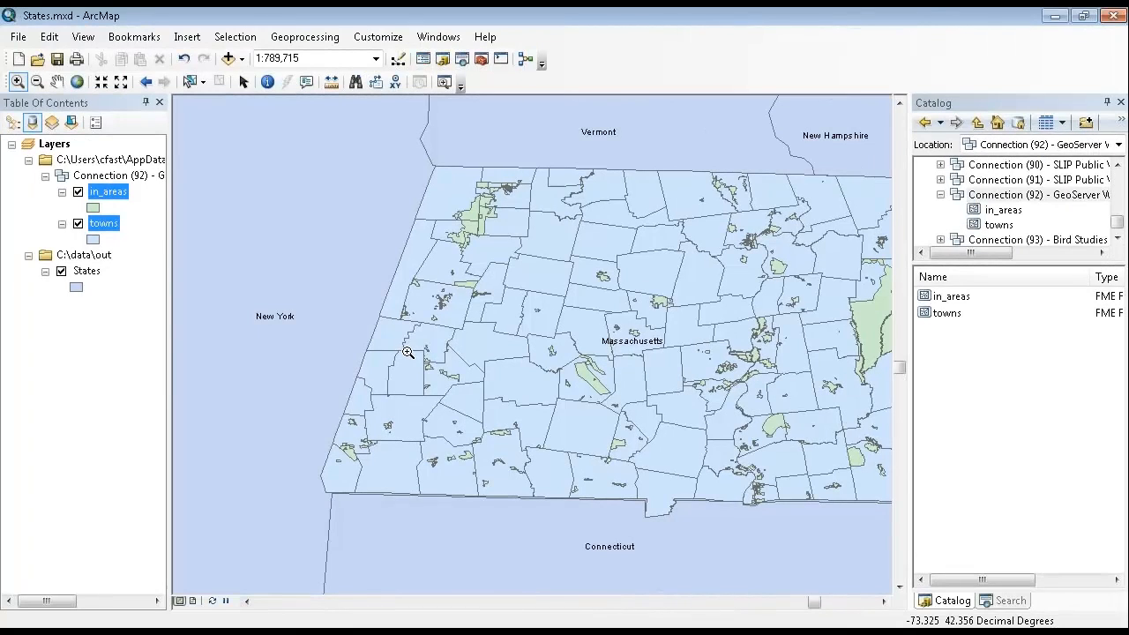
Pan around the States map showing the towns layer
{"action": "left_click_drag", "start_coordinate": [408, 353], "coordinate": [505, 445]}
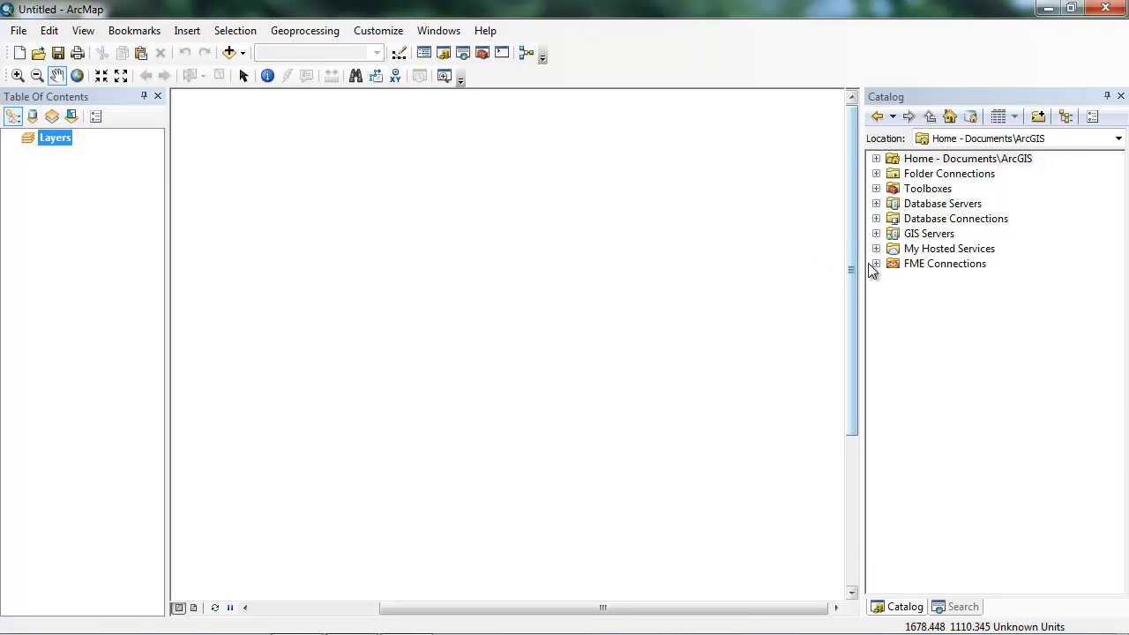
Expand FME Connections in the Catalog and start Add FME Connection
{"action": "left_click", "coordinate": [875, 263]}
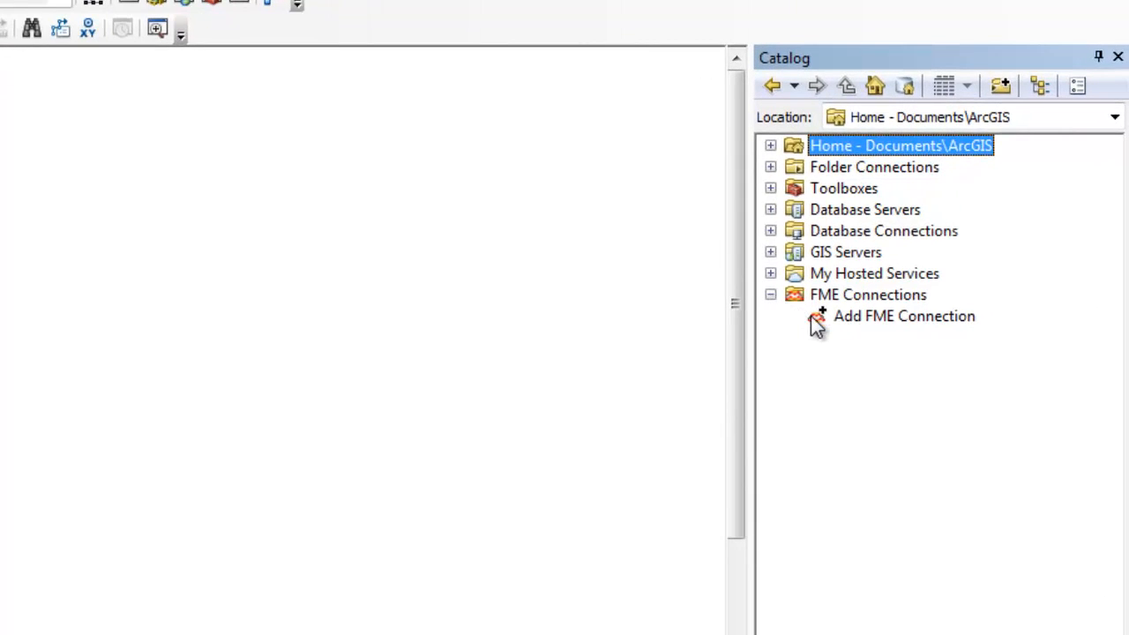
{"action": "left_click", "coordinate": [903, 316]}
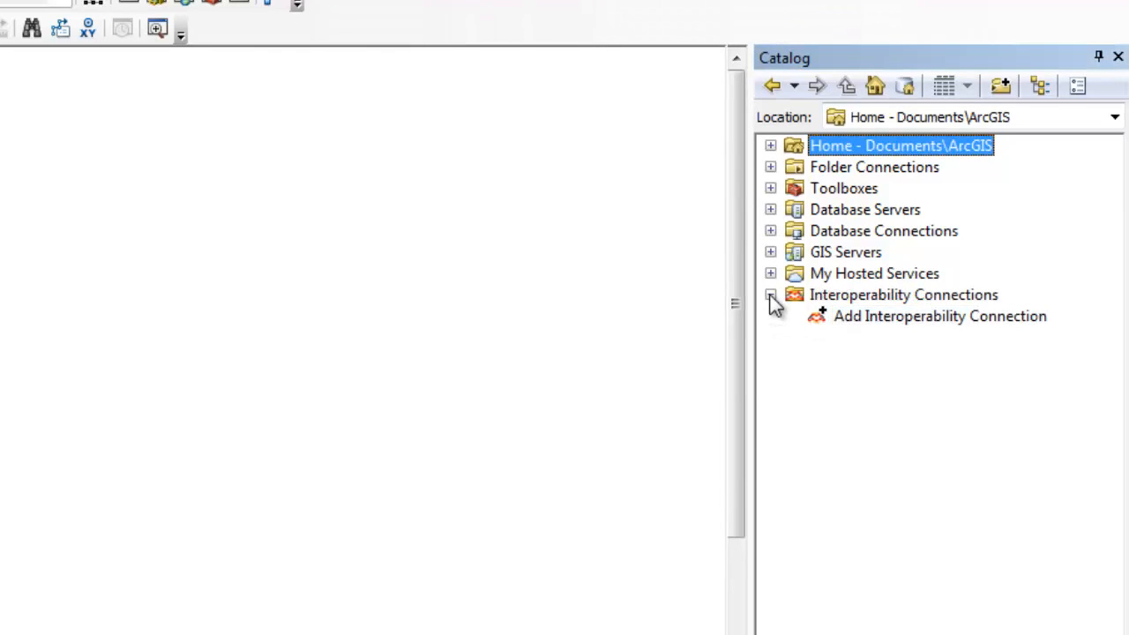
{"action": "left_click", "coordinate": [938, 316]}
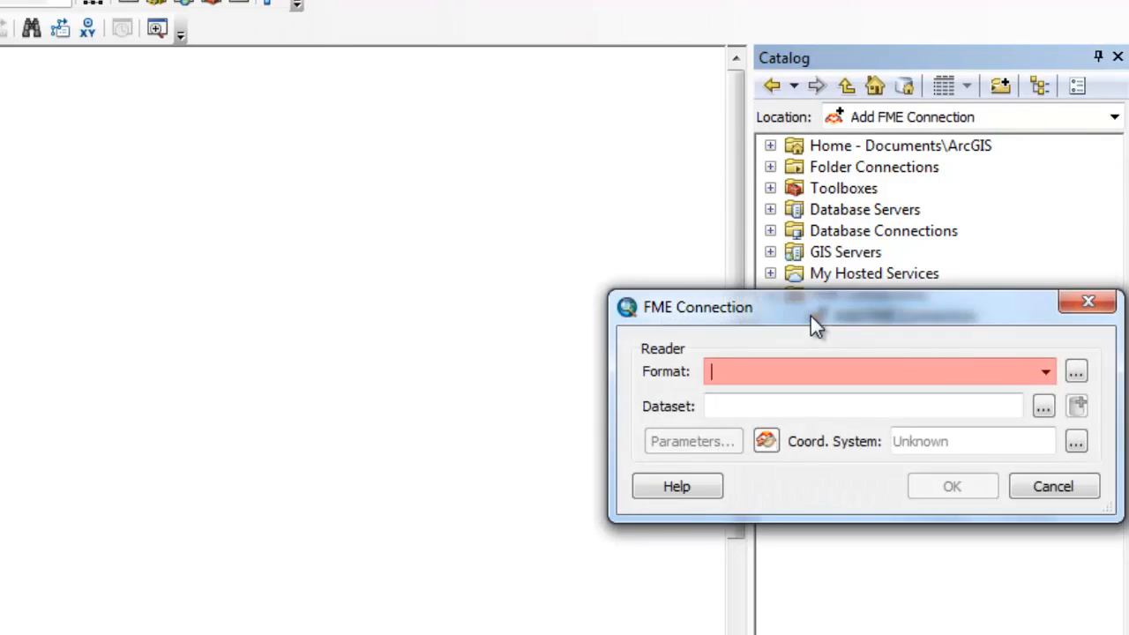
Choose WFS (Web Feature Service) as the reader format and go to its parameters
{"action": "type", "text": "wfs"}
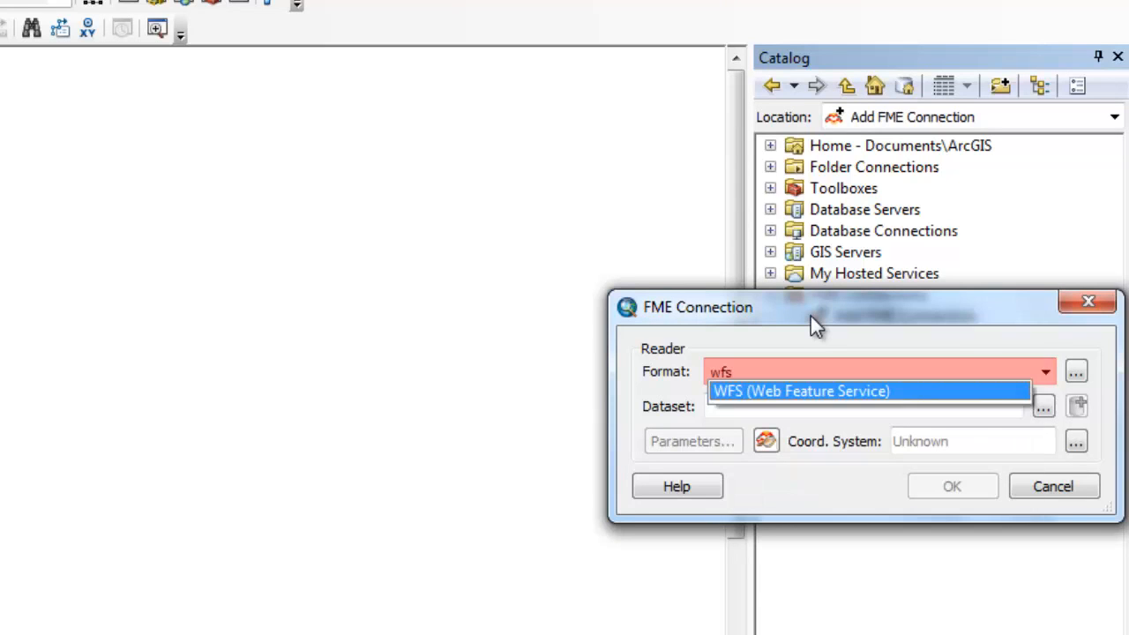
{"action": "left_click", "coordinate": [801, 391]}
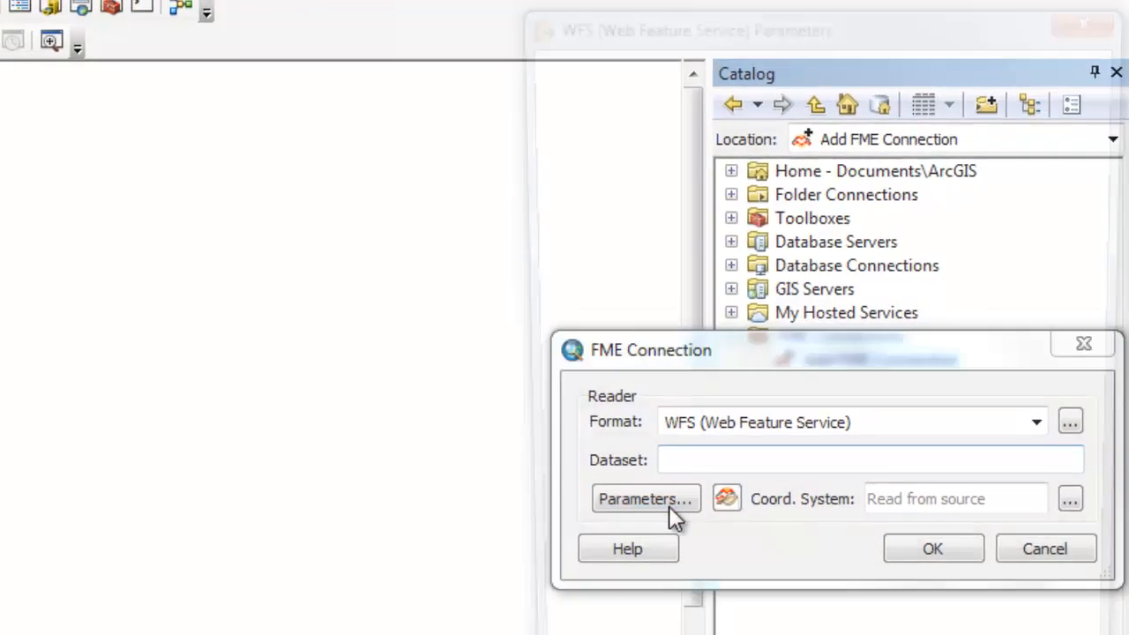
{"action": "left_click", "coordinate": [646, 497]}
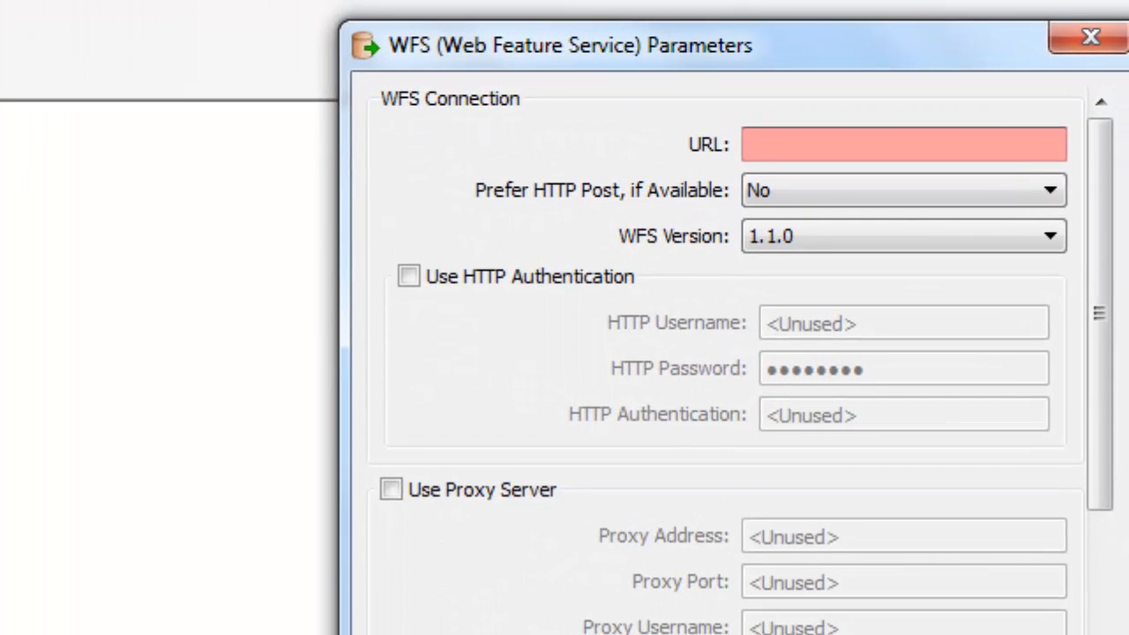
Enter the services/Alert/MapServer/WFSServer URL and choose Alert as the feature type
{"action": "type", "text": "services/Alert/MapServer/WFSServer"}
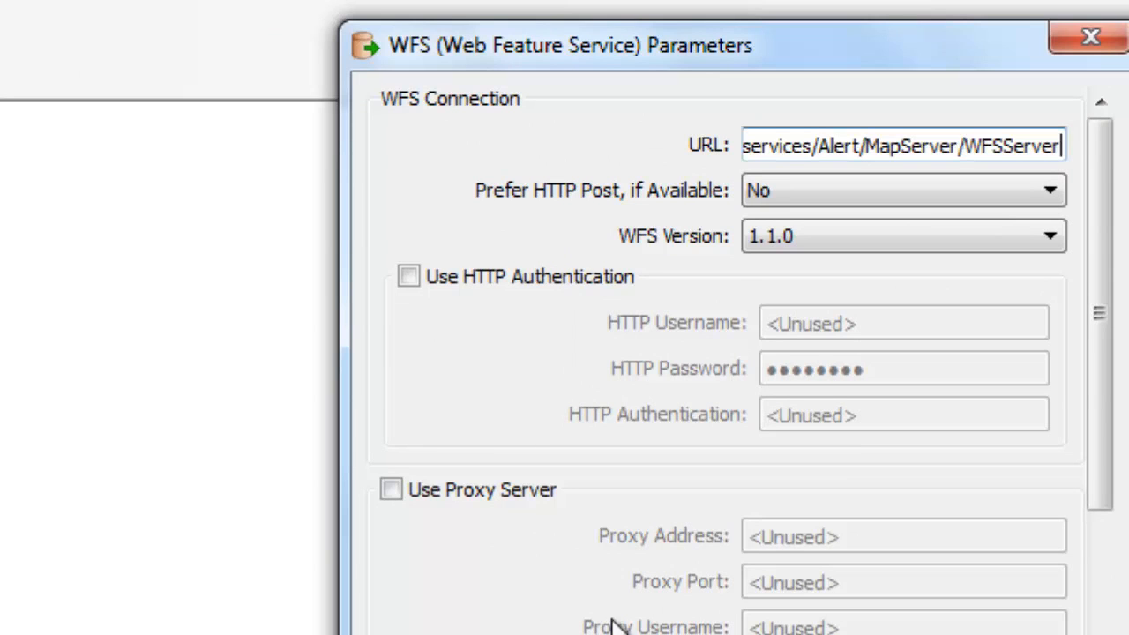
{"action": "mouse_move", "coordinate": [1083, 439]}
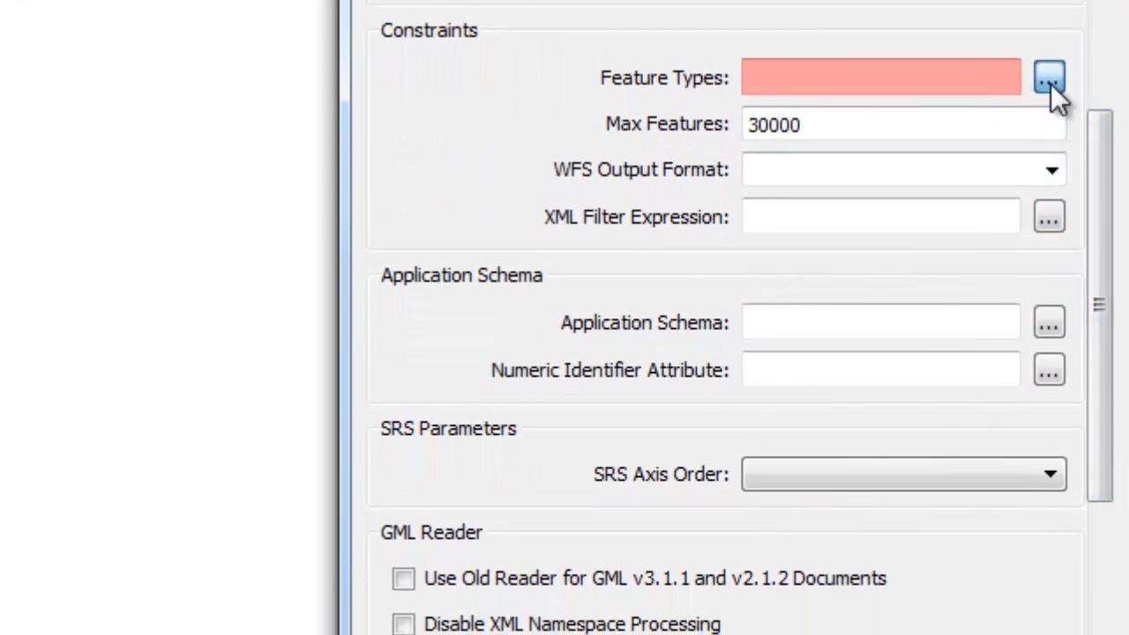
{"action": "left_click", "coordinate": [1048, 78]}
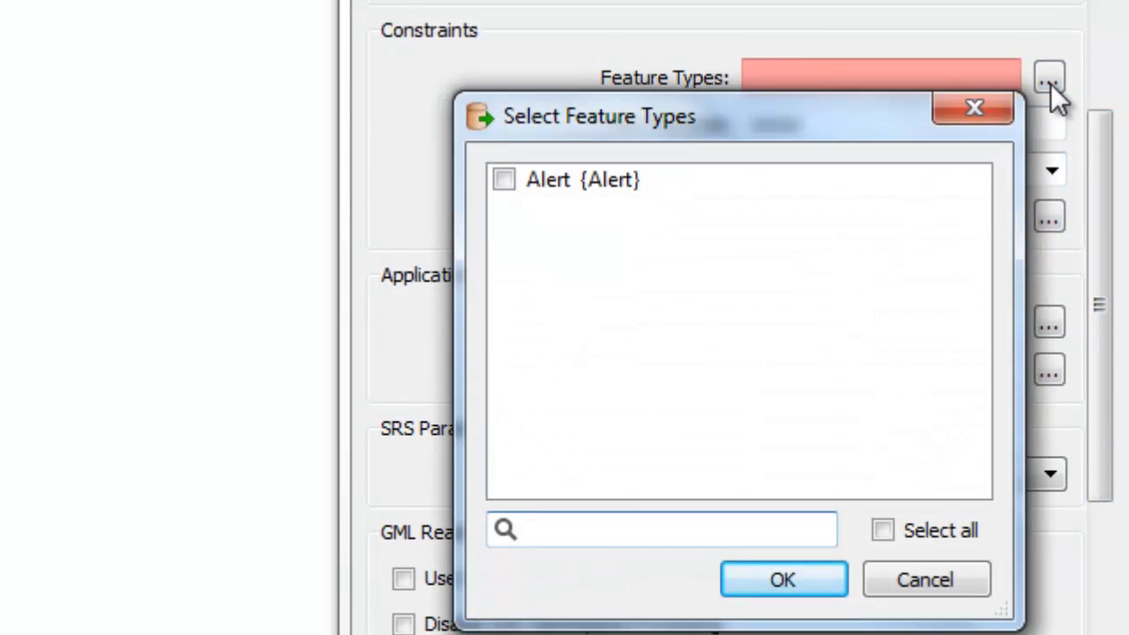
{"action": "left_click", "coordinate": [505, 180]}
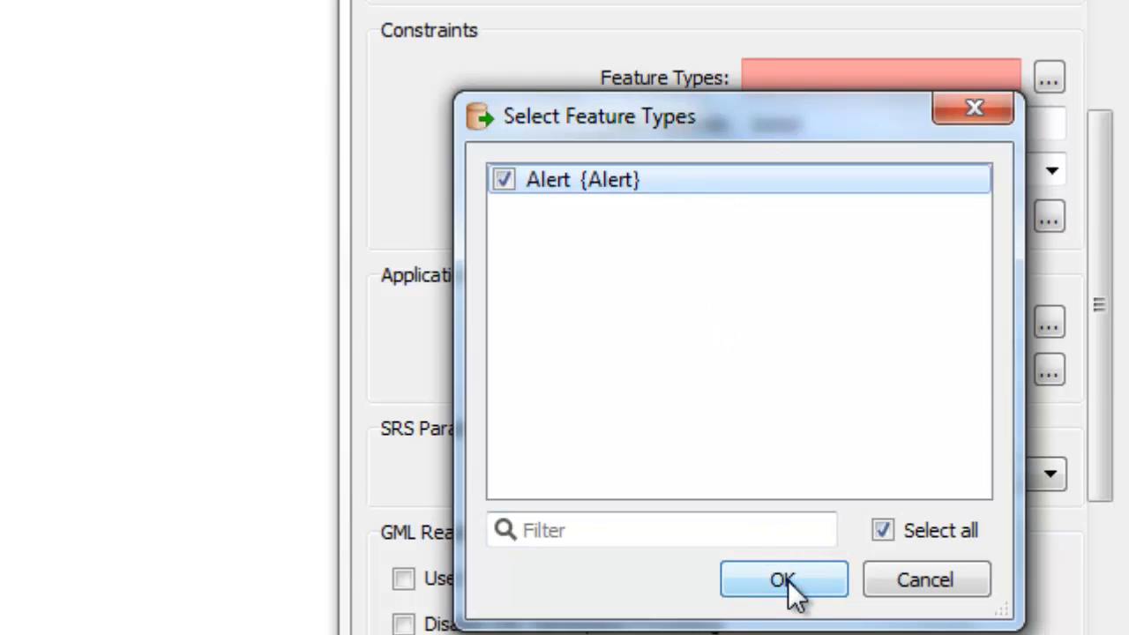
{"action": "left_click", "coordinate": [783, 579]}
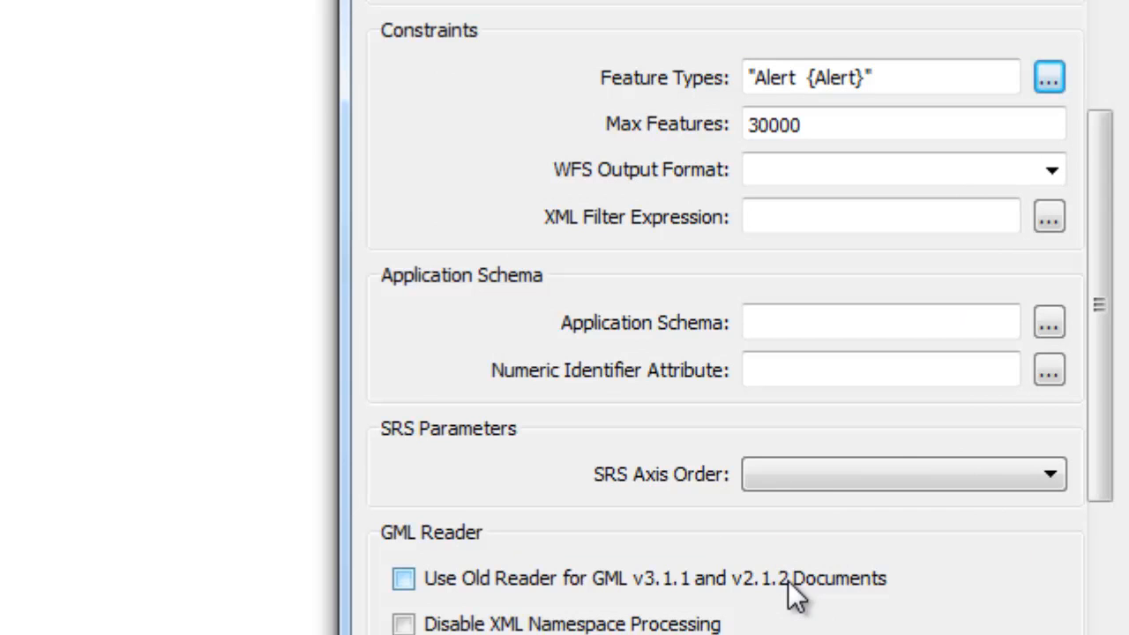
{"action": "scroll", "scroll_direction": "down", "scroll_amount": 3}
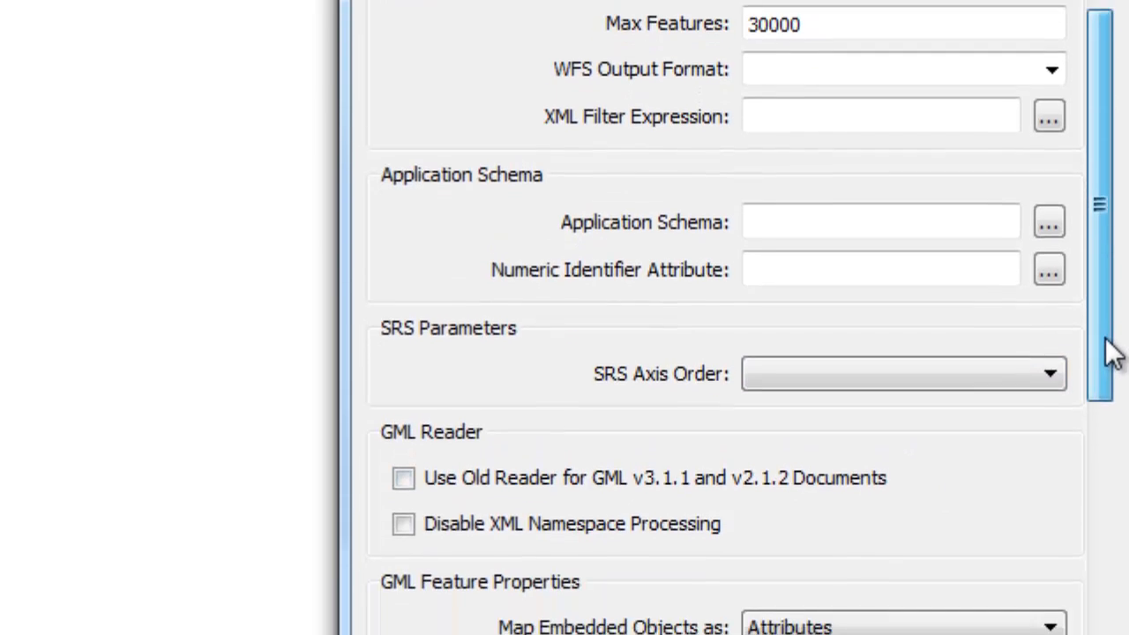
{"action": "scroll", "scroll_direction": "down", "scroll_amount": 3}
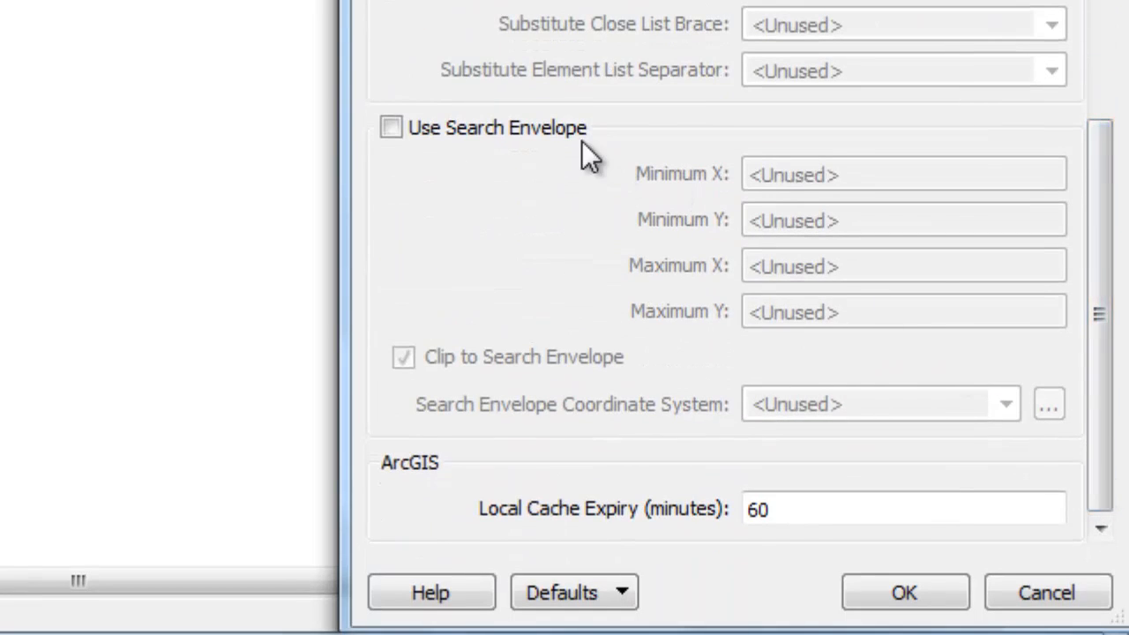
{"action": "left_click", "coordinate": [392, 127]}
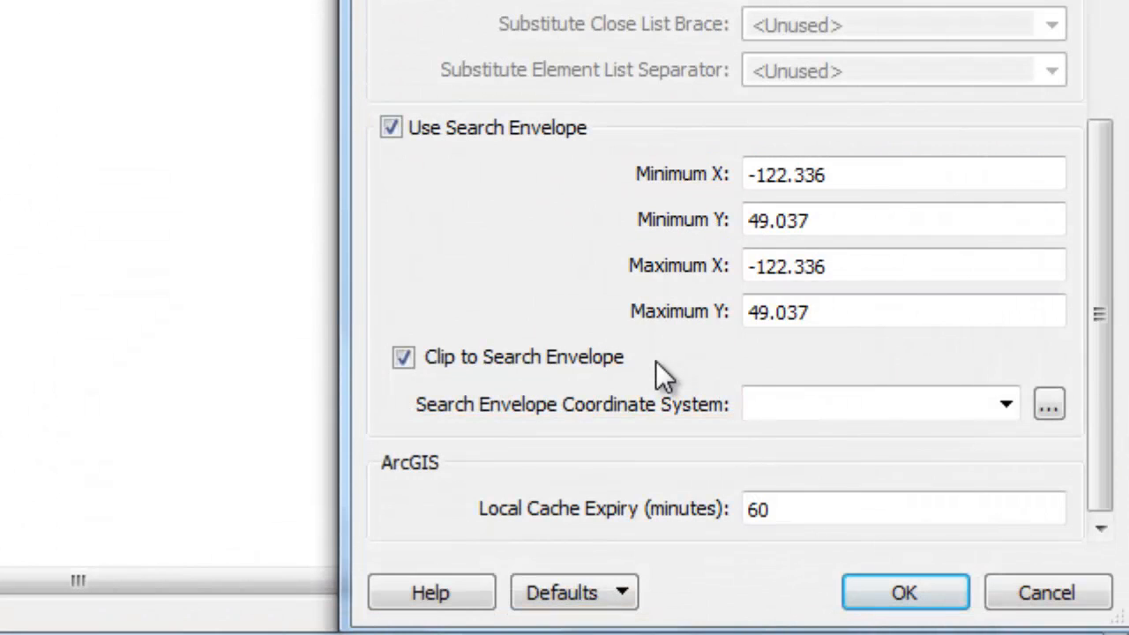
{"action": "left_click", "coordinate": [392, 127]}
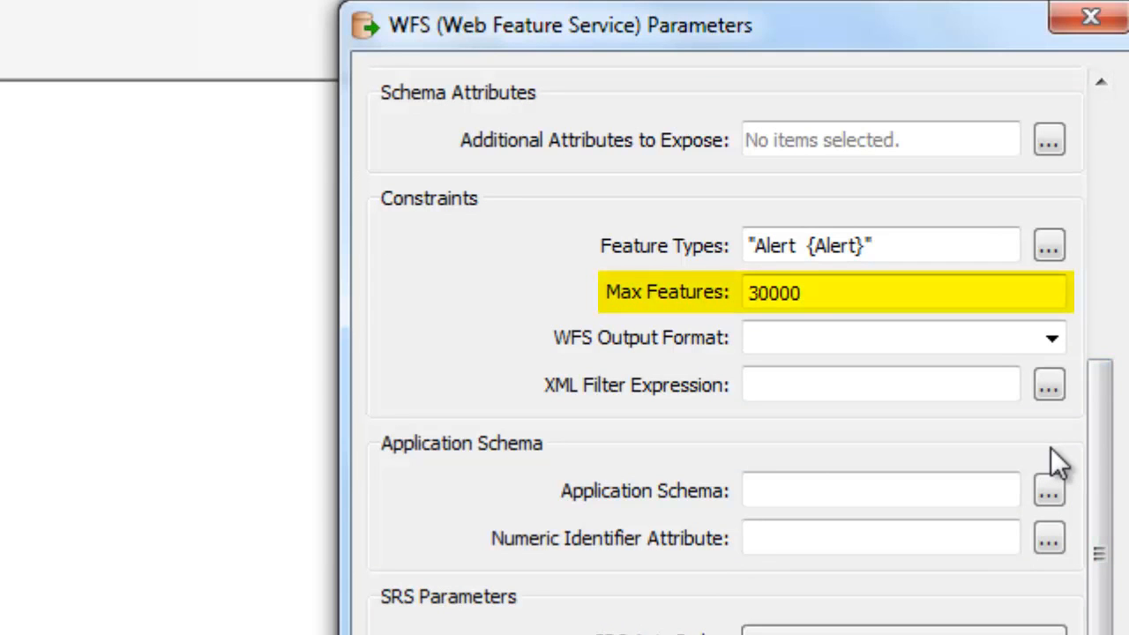
Set Local Cache Expiry to 1 minute and accept the WFS reader parameters
{"action": "scroll", "scroll_direction": "down", "scroll_amount": 3}
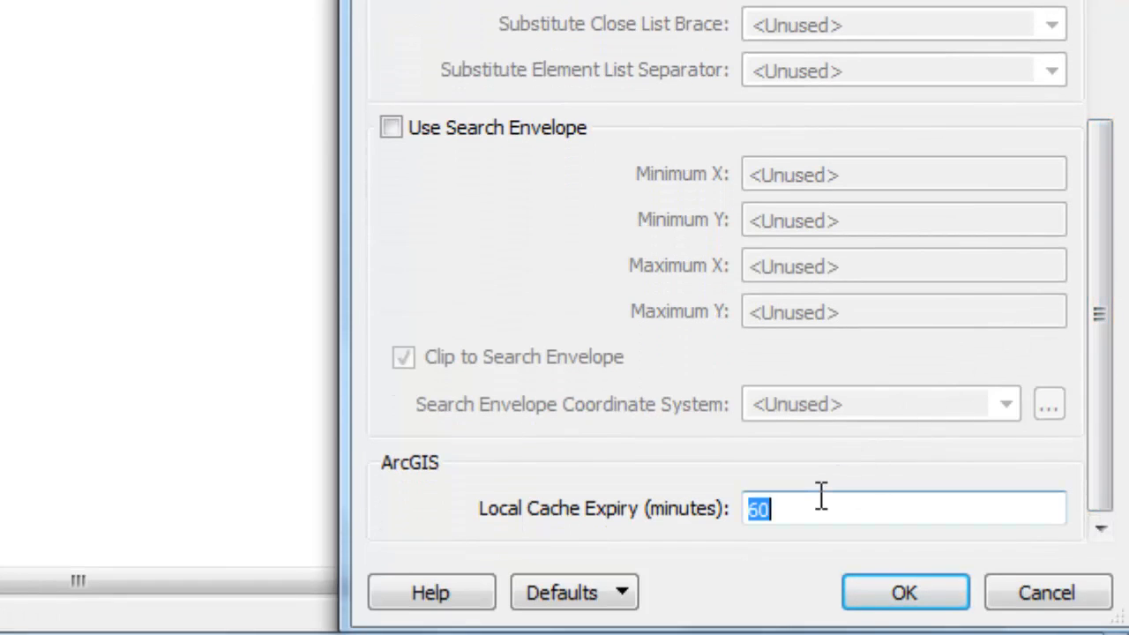
{"action": "type", "text": "1"}
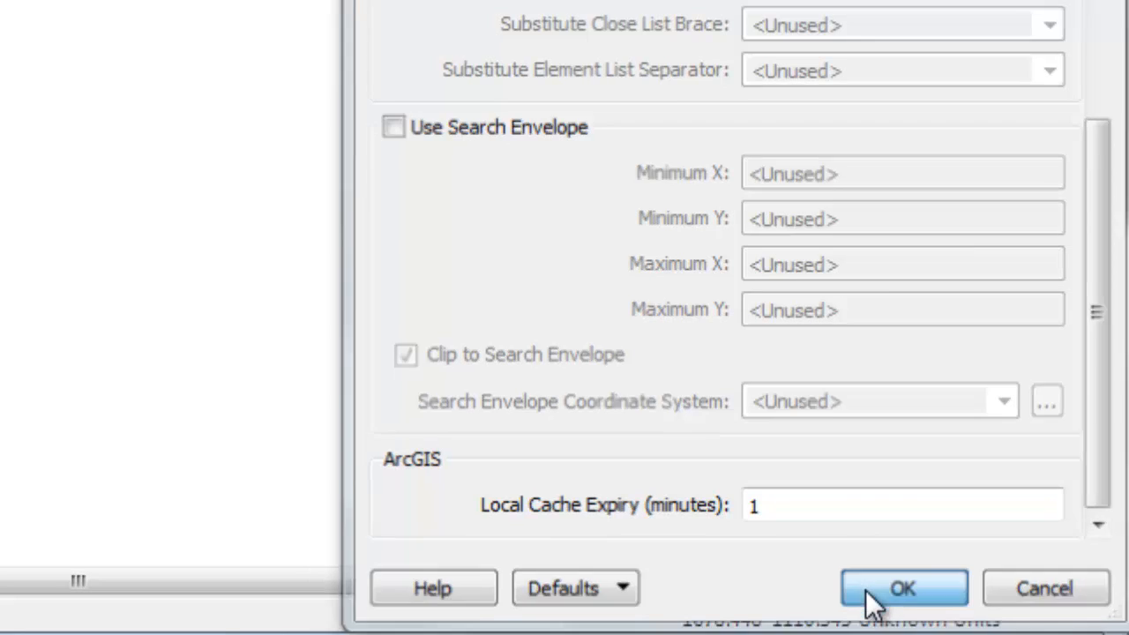
{"action": "left_click", "coordinate": [902, 589]}
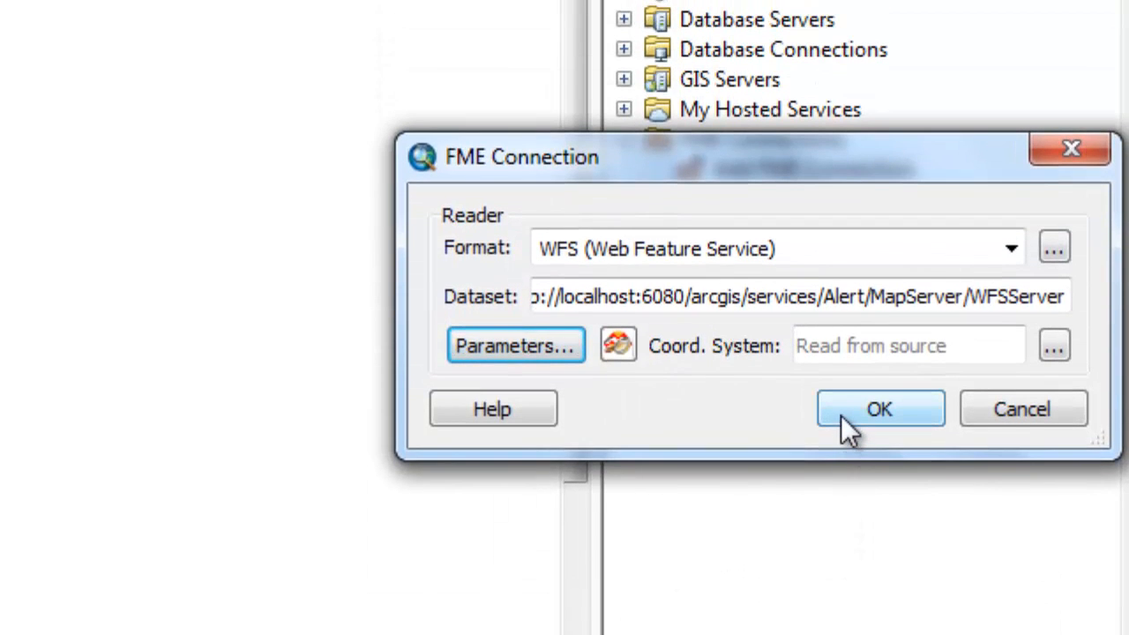
Create Connection (1) - Alert WFS.fdl and expand it to add its Alert layer to the map
{"action": "left_click", "coordinate": [878, 410]}
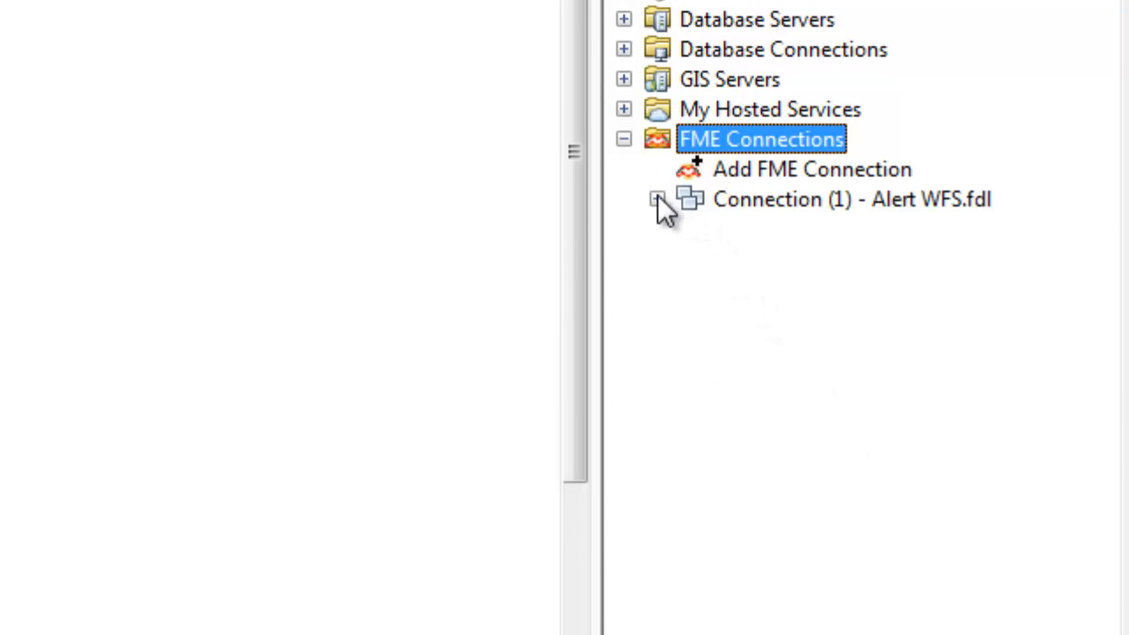
{"action": "left_click", "coordinate": [656, 197]}
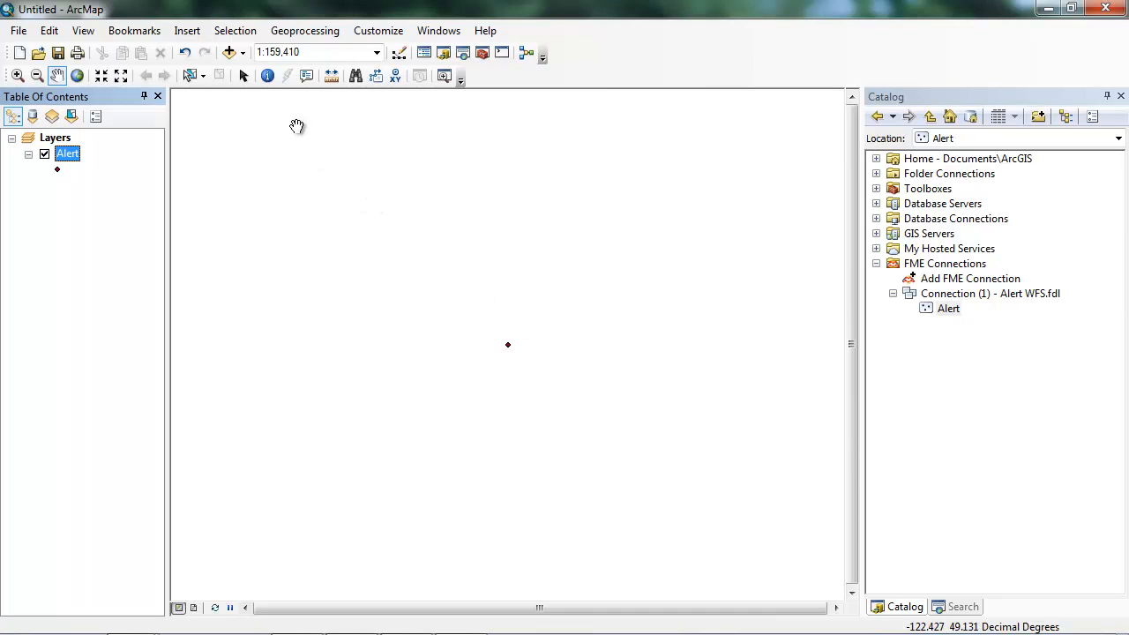
Add the Streets (World_Street_Map) basemap under the Alert point
{"action": "left_click", "coordinate": [244, 53]}
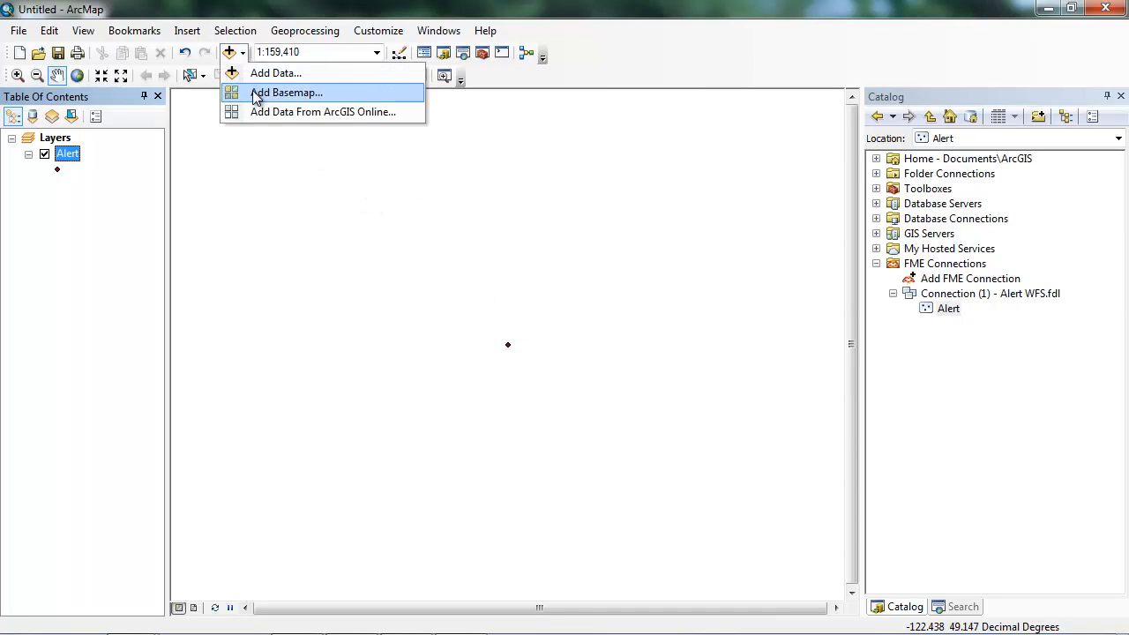
{"action": "left_click", "coordinate": [288, 92]}
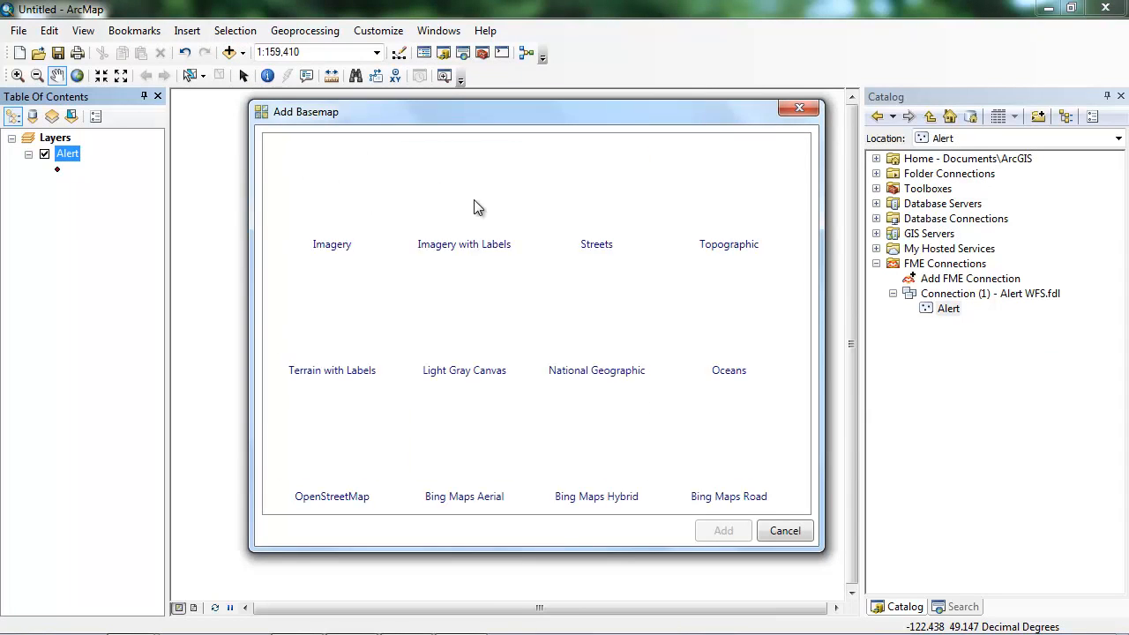
{"action": "left_click", "coordinate": [783, 529]}
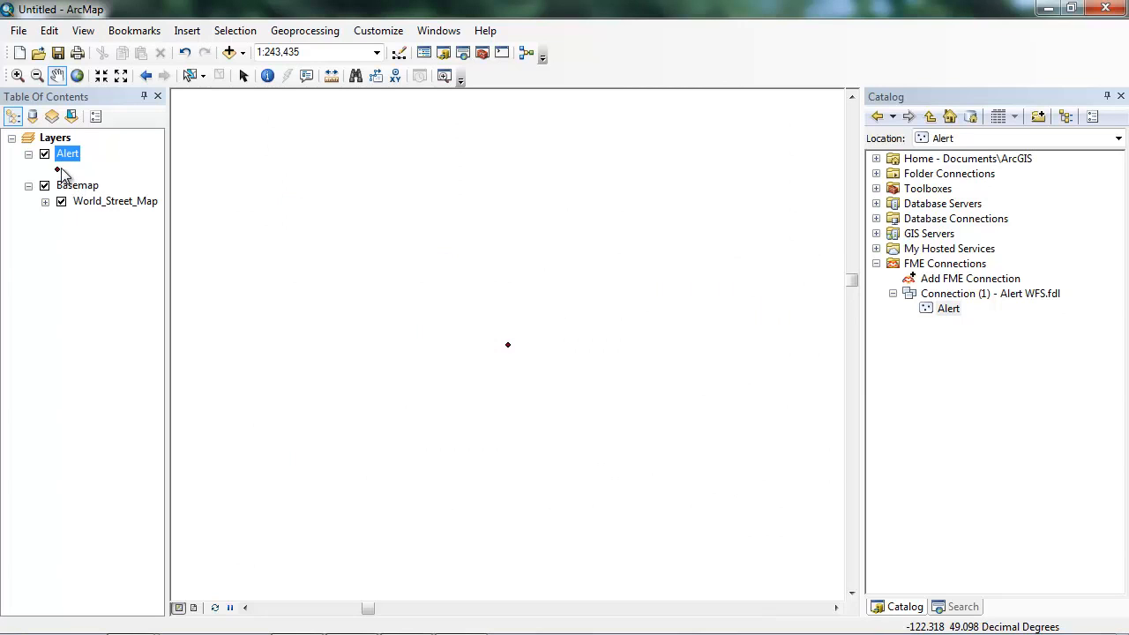
Restyle the Alert point symbol as a red circle of size 18
{"action": "left_click", "coordinate": [57, 169]}
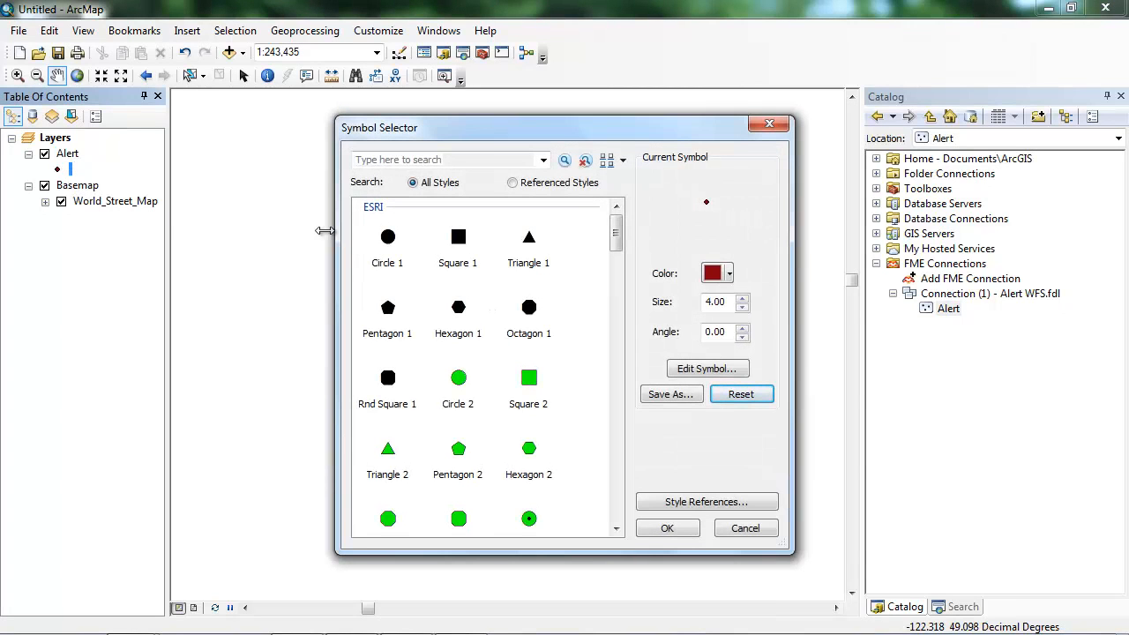
{"action": "left_click", "coordinate": [728, 271]}
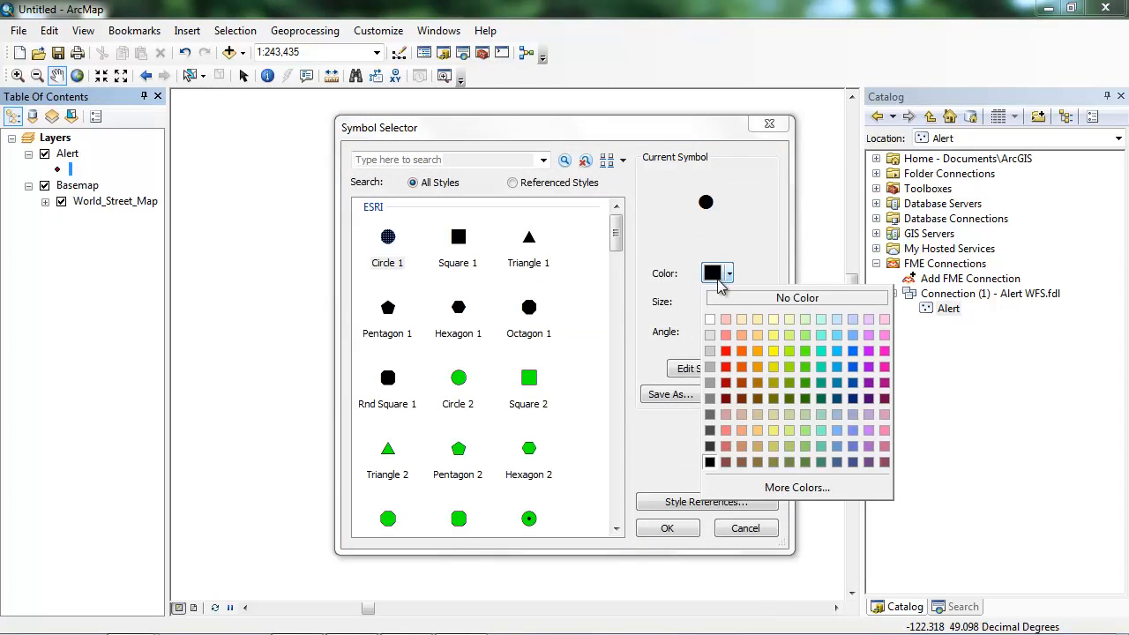
{"action": "left_click", "coordinate": [725, 367]}
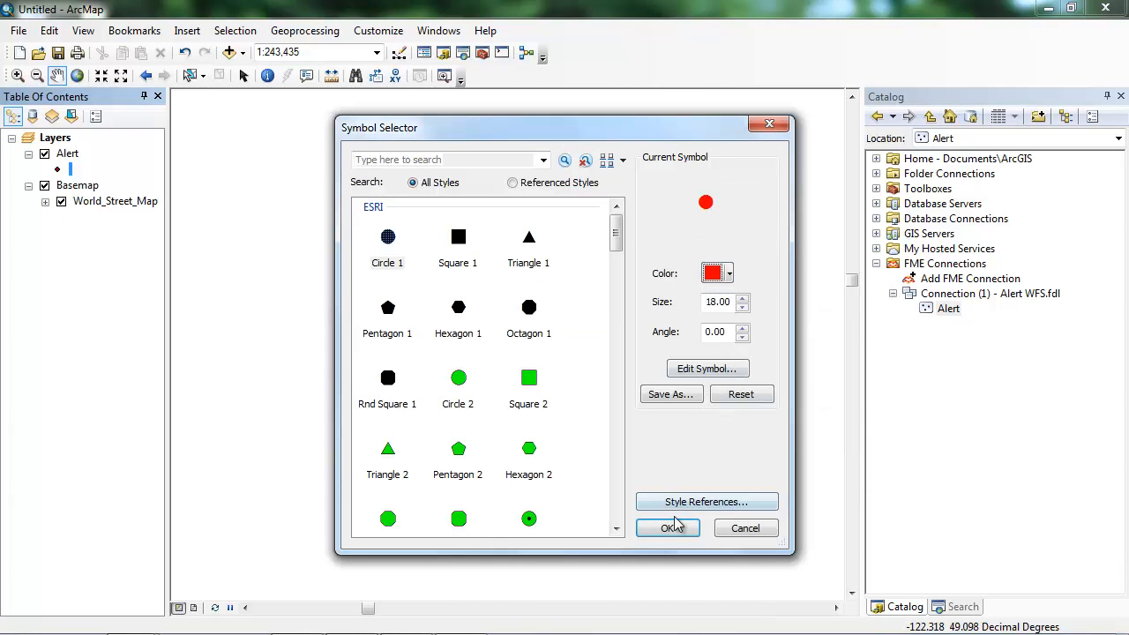
{"action": "left_click", "coordinate": [667, 527]}
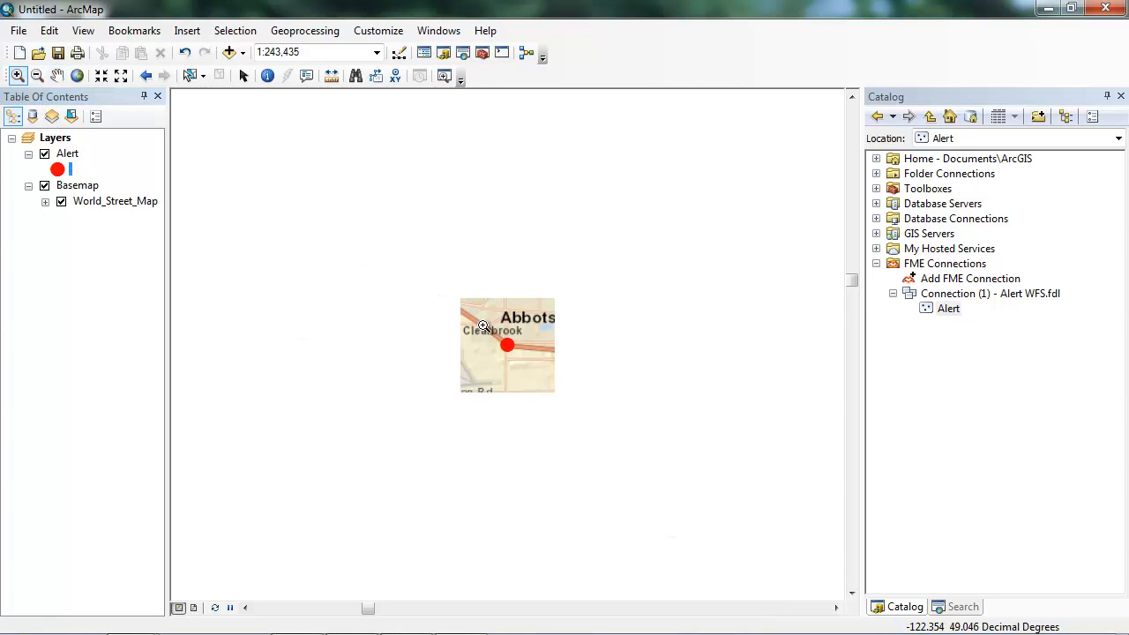
Zoom in on Abbotsford and refresh the map until the red Alert point jumps to its newest location
{"action": "left_click", "coordinate": [37, 74]}
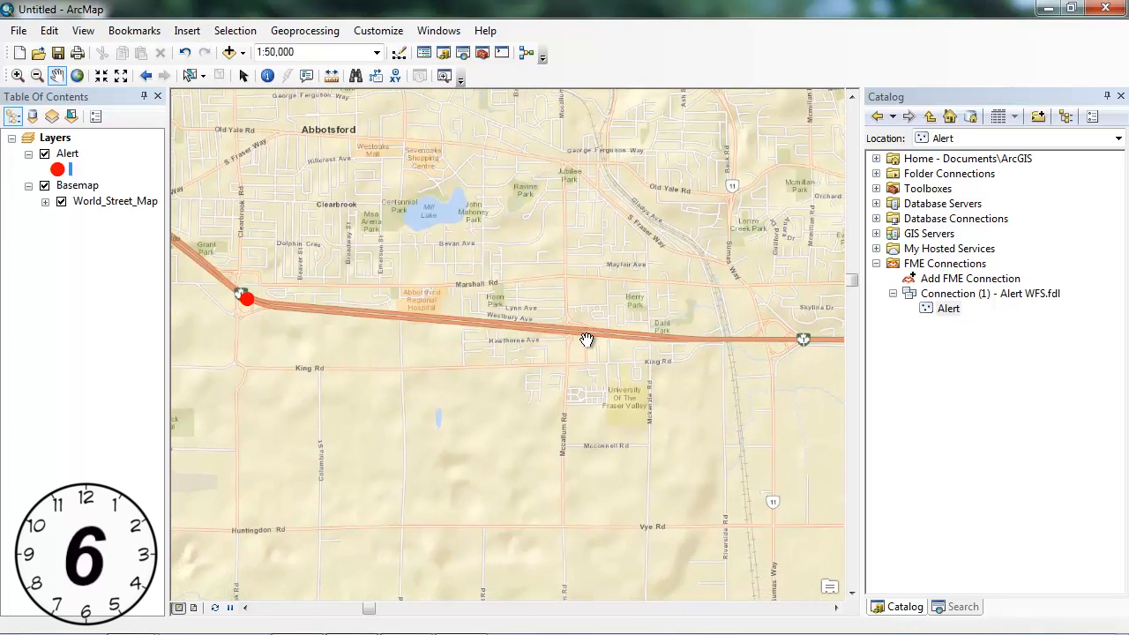
{"action": "left_click", "coordinate": [215, 607]}
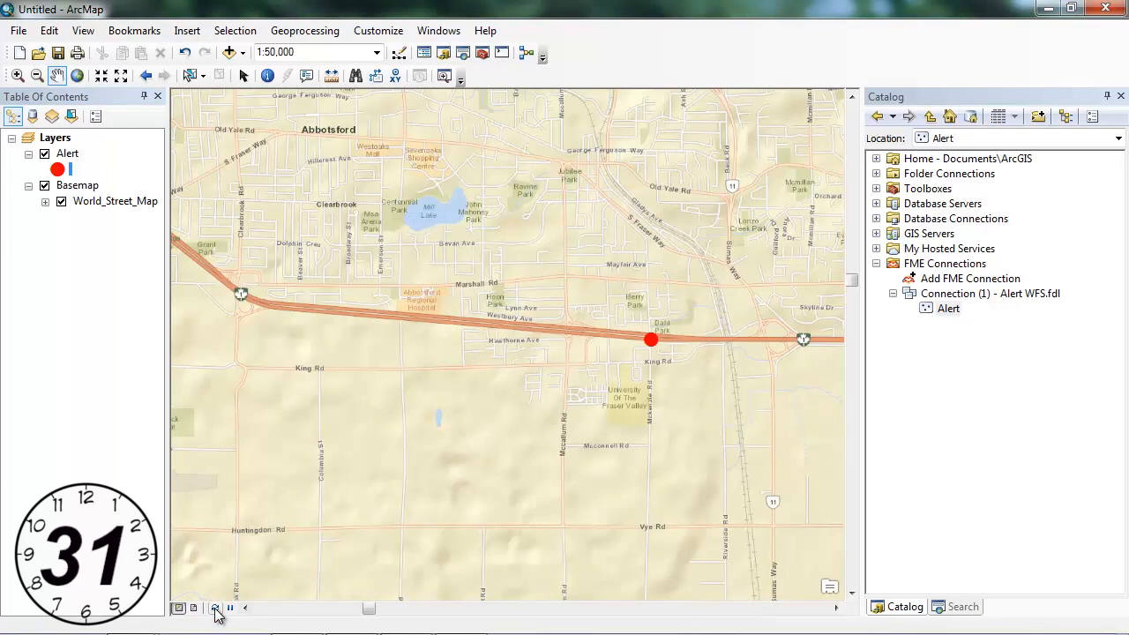
{"action": "left_click", "coordinate": [215, 606]}
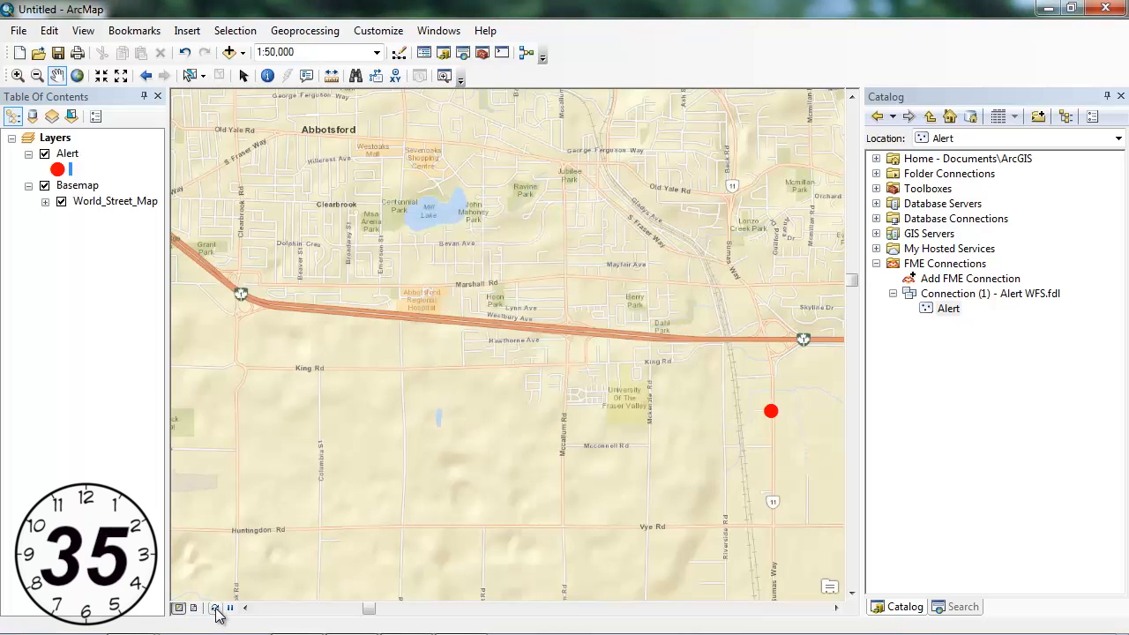
{"action": "left_click", "coordinate": [215, 608]}
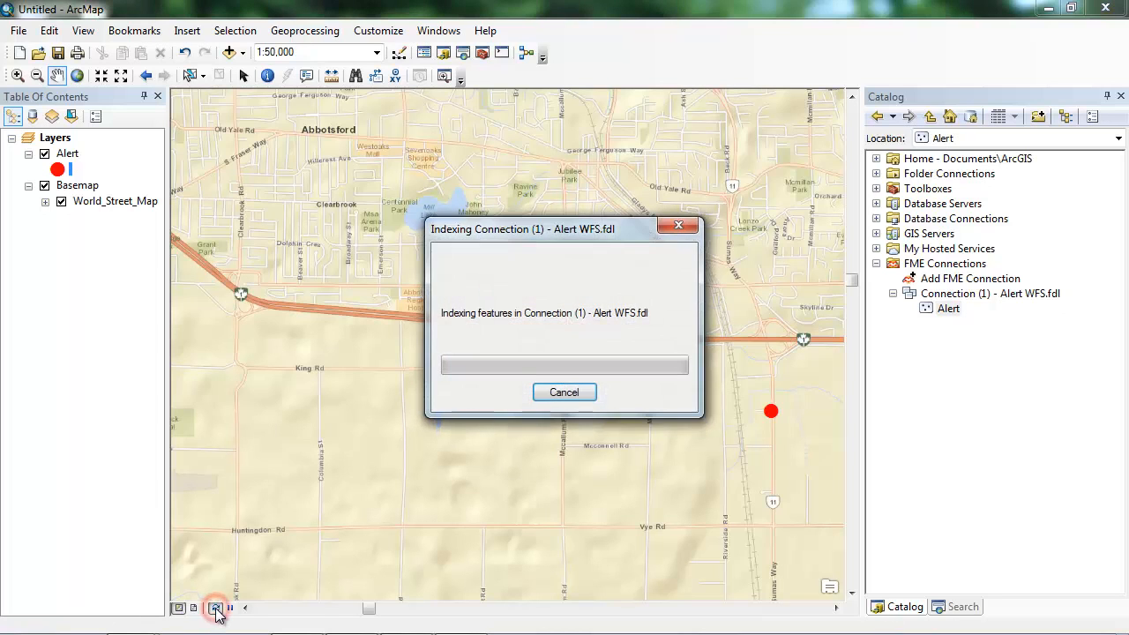